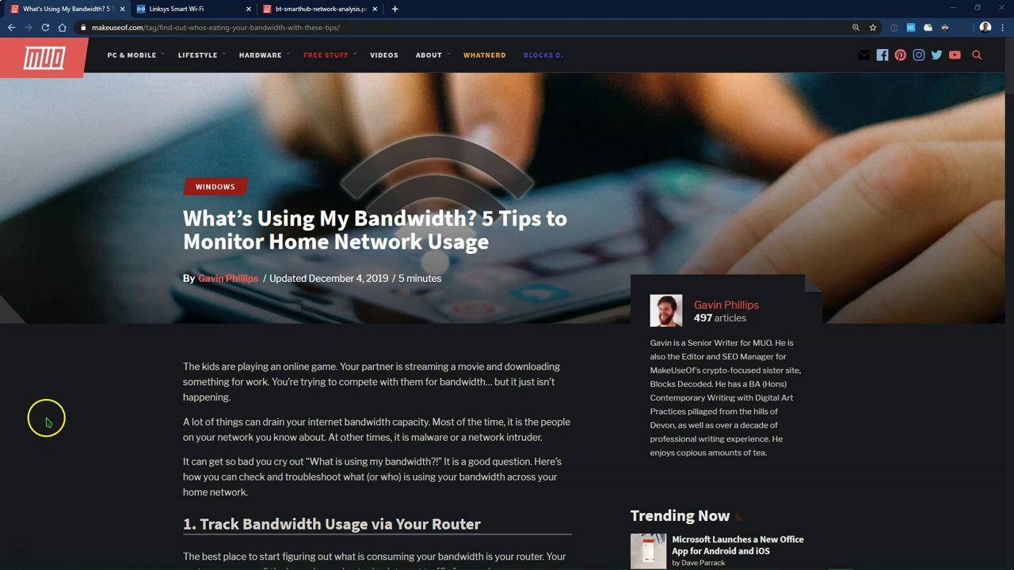
Leave the article for the Linksys router sign-in page, then land on the UniFi Network dashboard
scroll(down, 3)
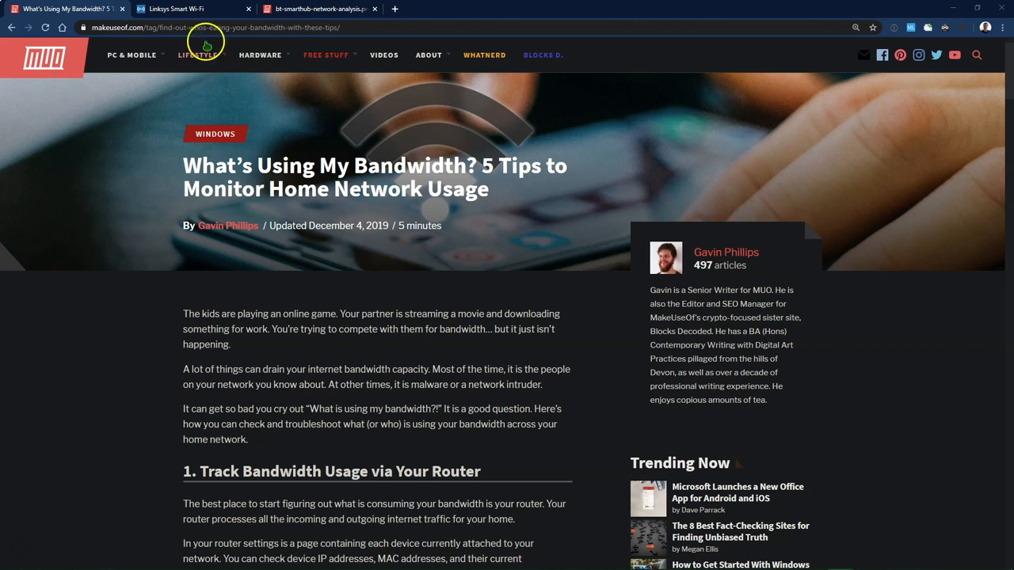
click(179, 9)
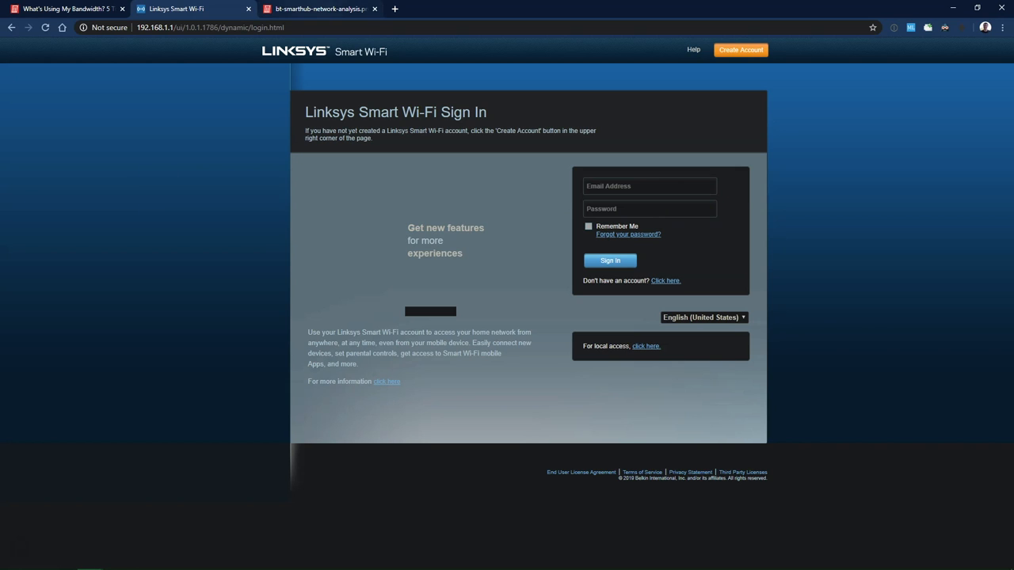
click(323, 9)
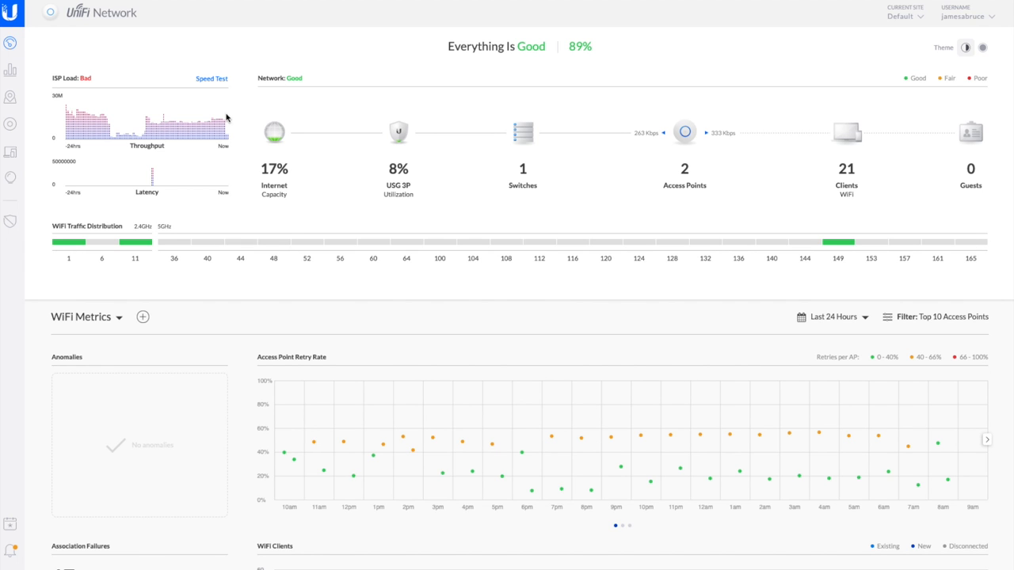
mouse_move(10, 148)
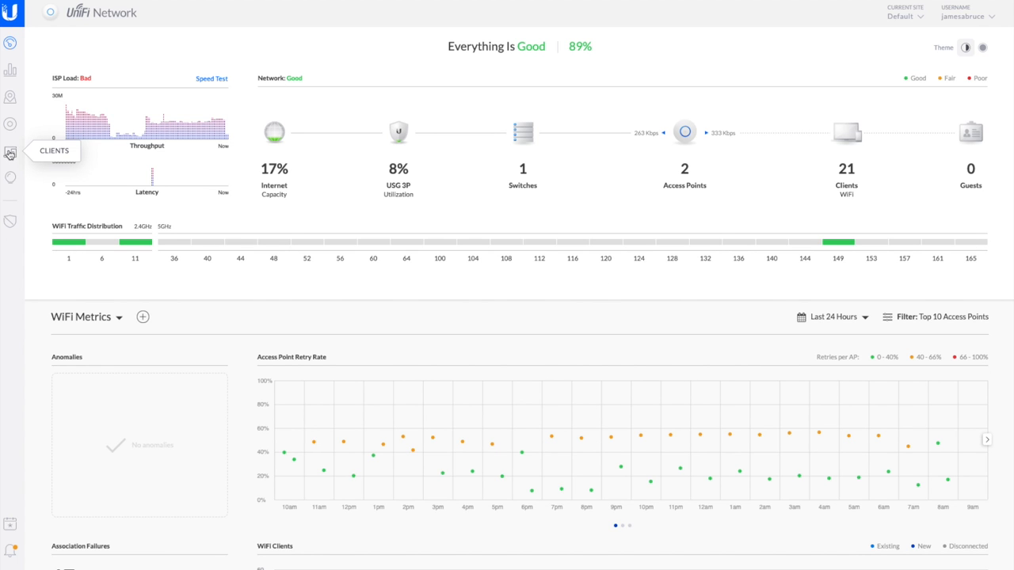
Show the UniFi Clients list sorted by Activity and scroll through it to find the busiest device
click(10, 158)
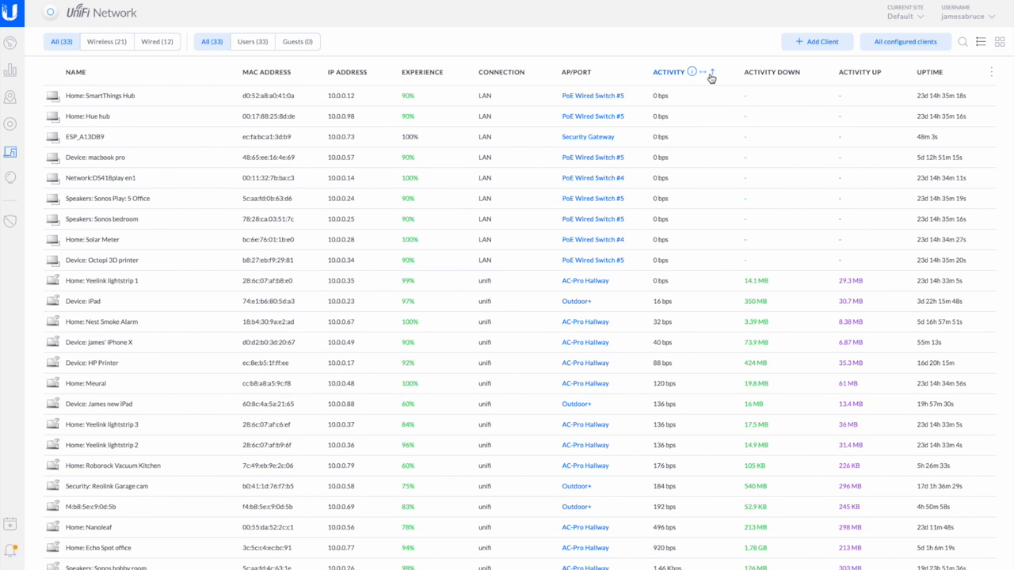
click(665, 71)
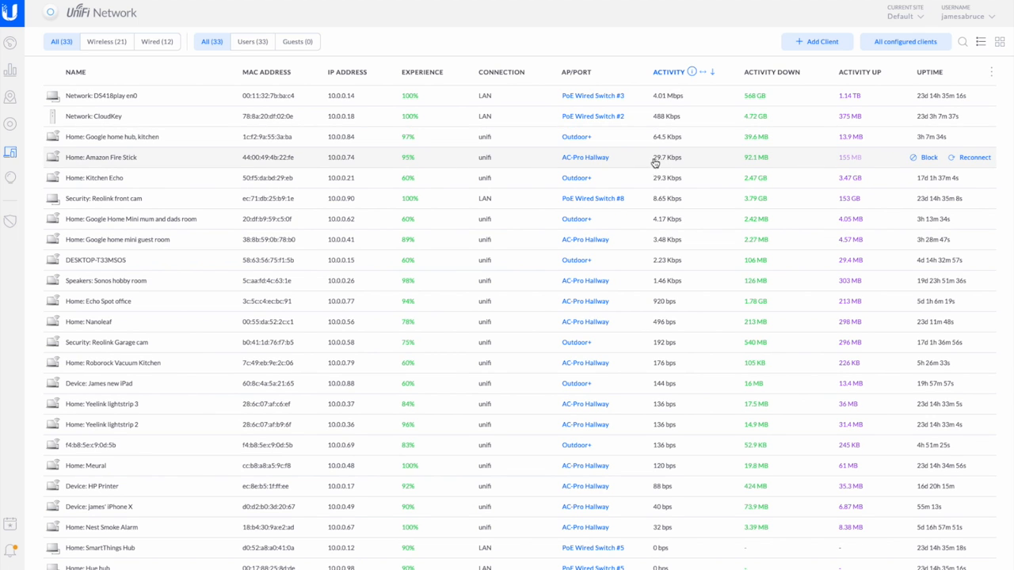
mouse_move(133, 216)
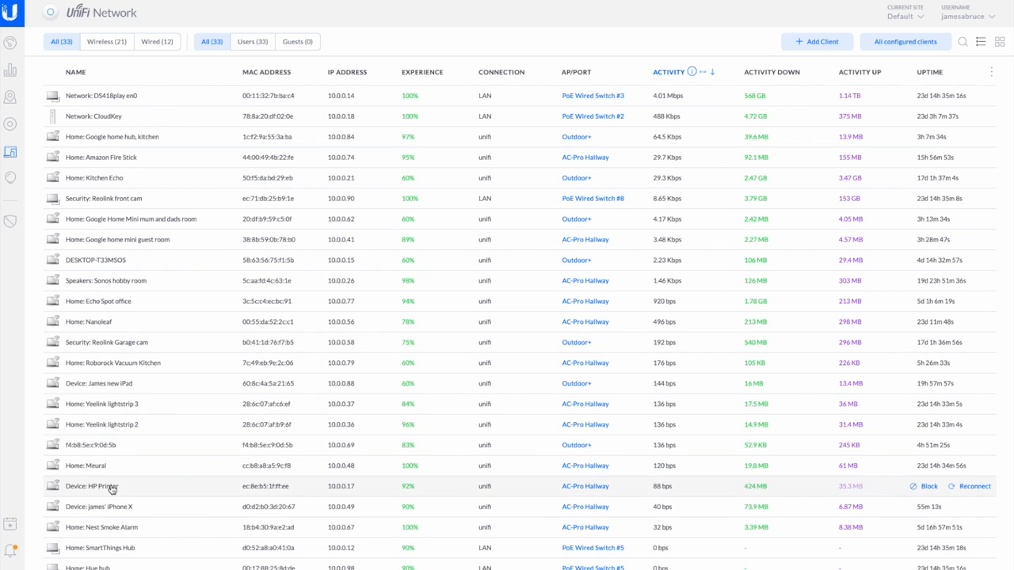
scroll(down, 3)
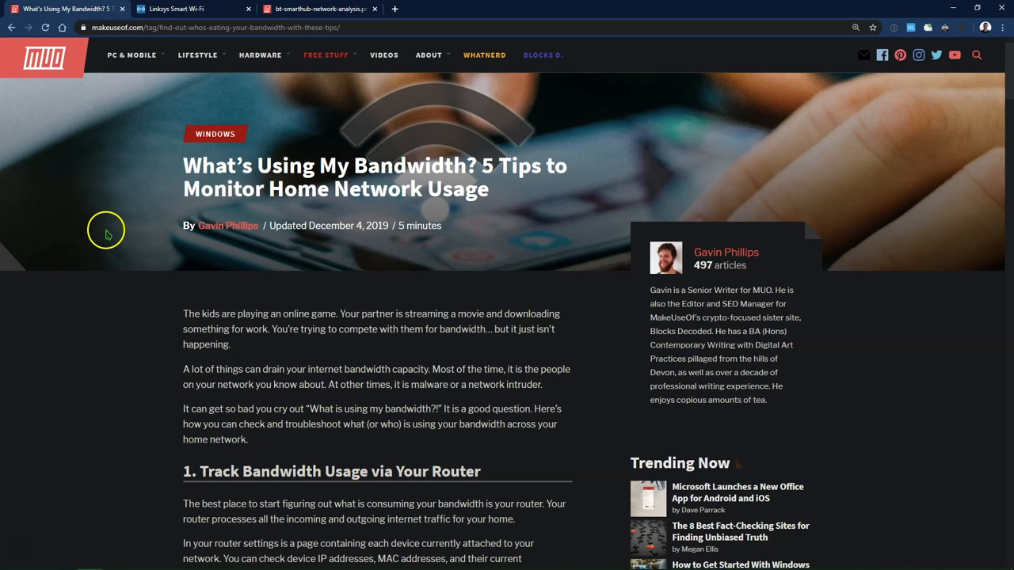
scroll(down, 3)
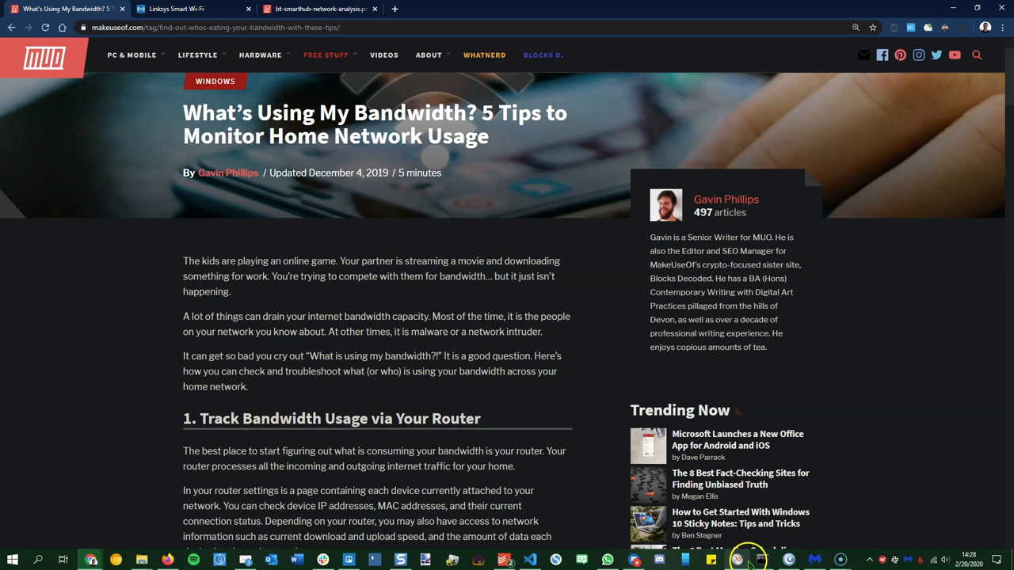
click(753, 558)
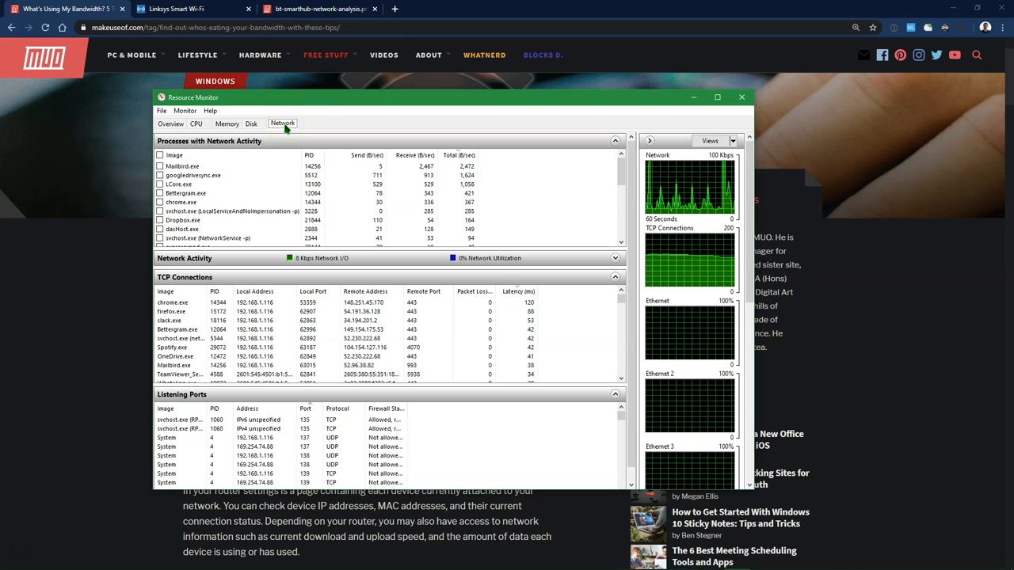
mouse_move(332, 123)
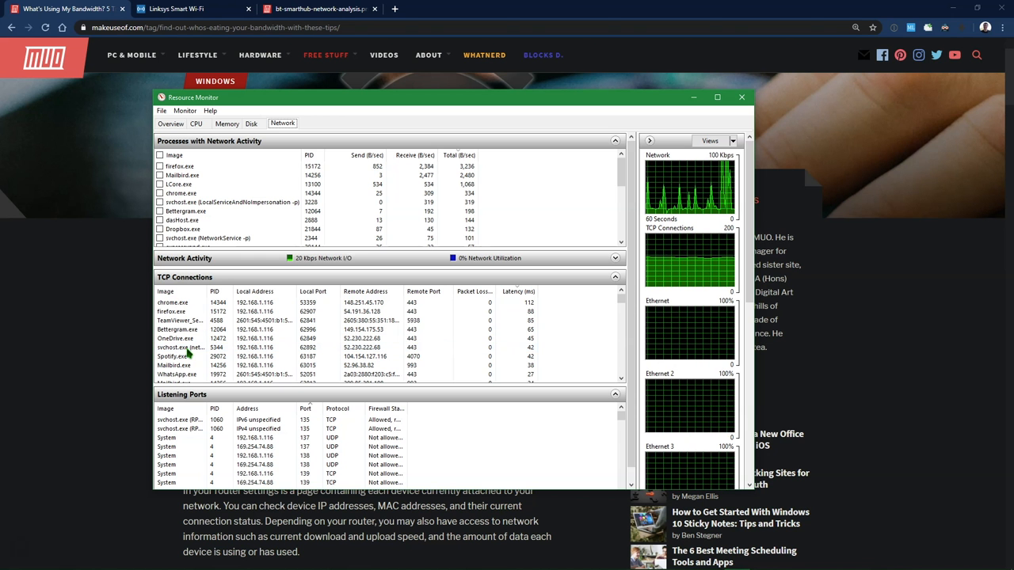
click(741, 97)
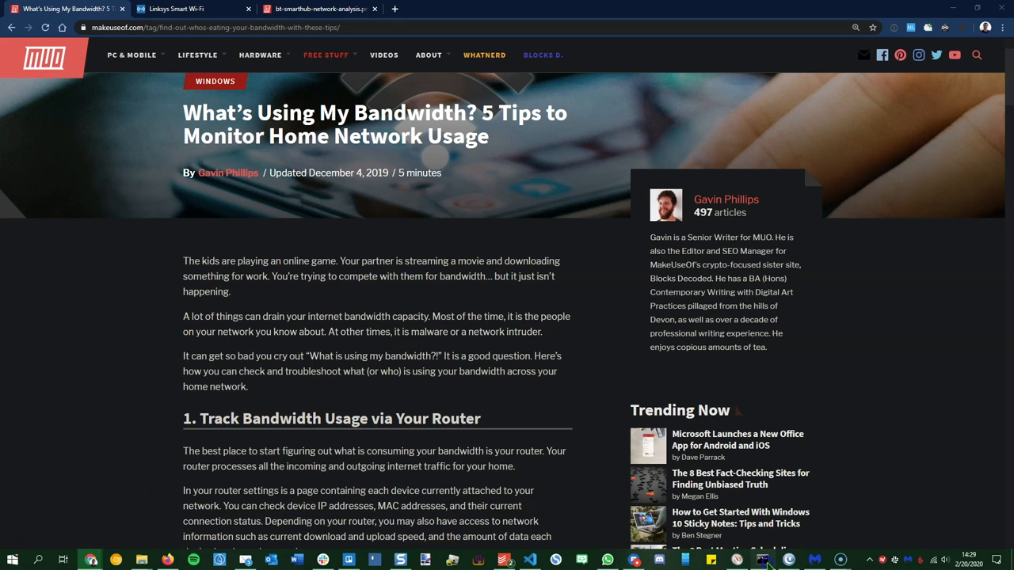
Bring up a Command Prompt window for running netstat -o
click(764, 558)
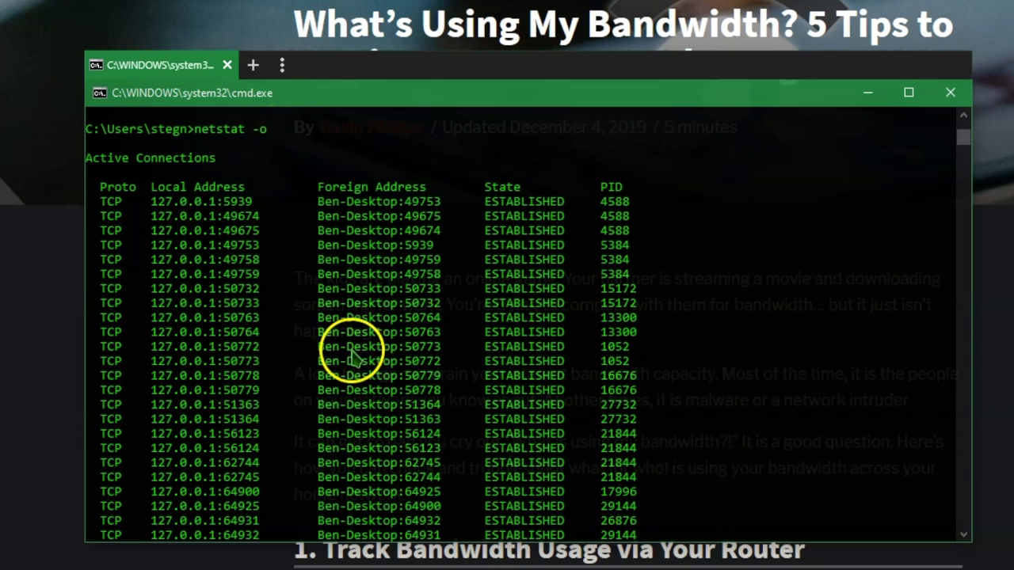
mouse_move(317, 305)
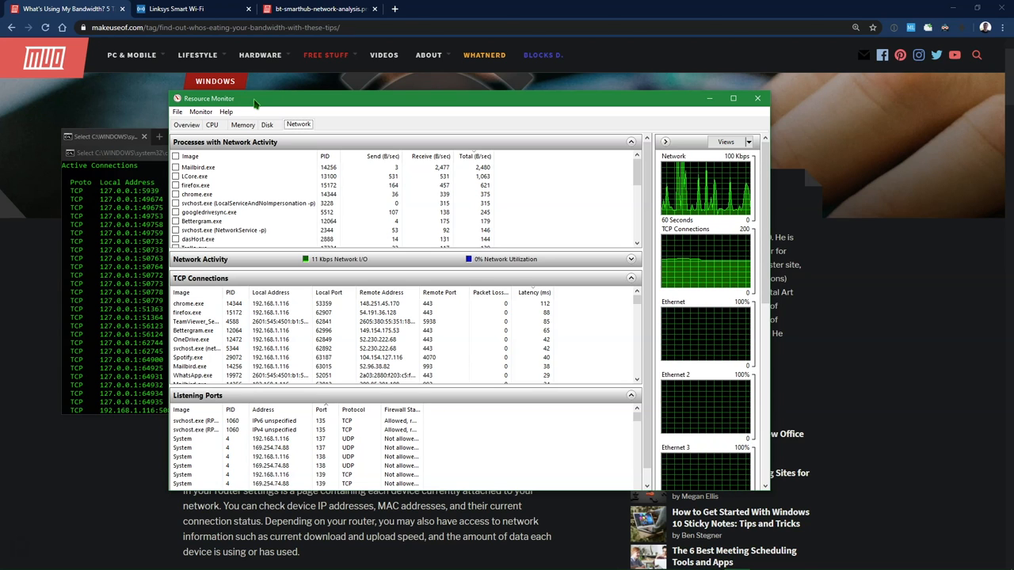
mouse_move(663, 105)
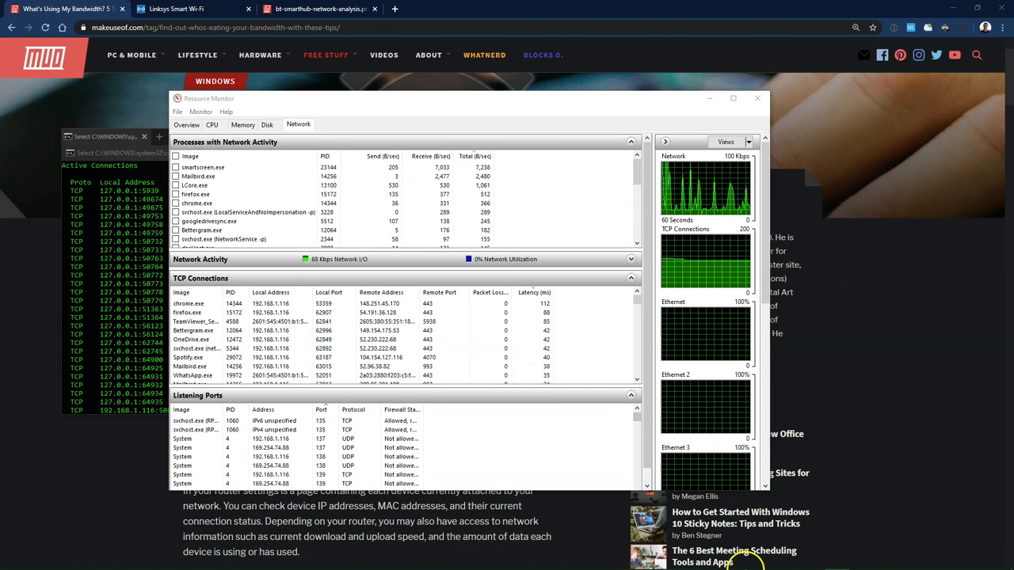
mouse_move(836, 561)
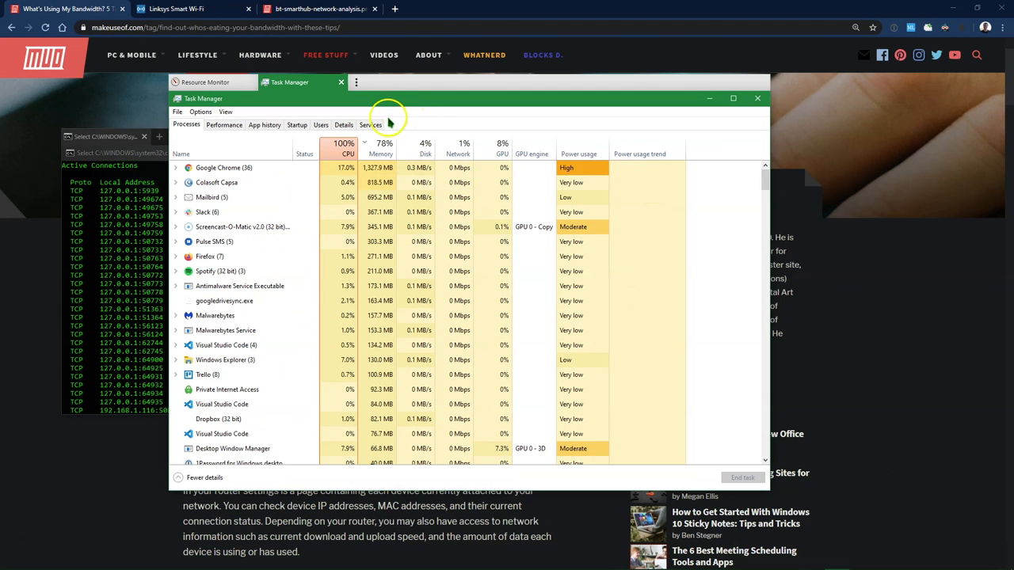
Switch Task Manager to the Services list showing PID, status and group
click(374, 124)
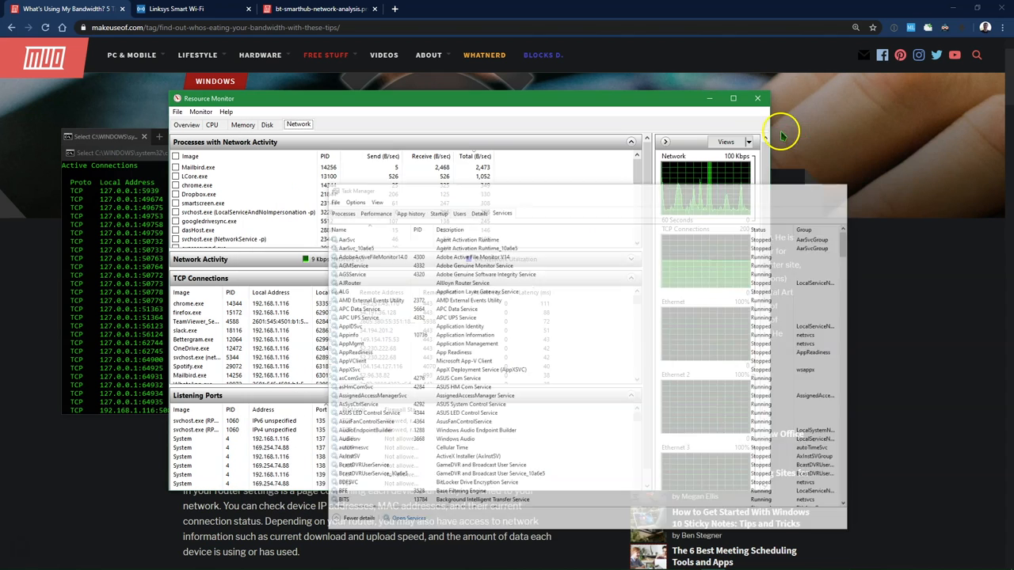
Bring up the Malwarebytes dashboard to confirm Real-Time Protection is fully on
click(758, 98)
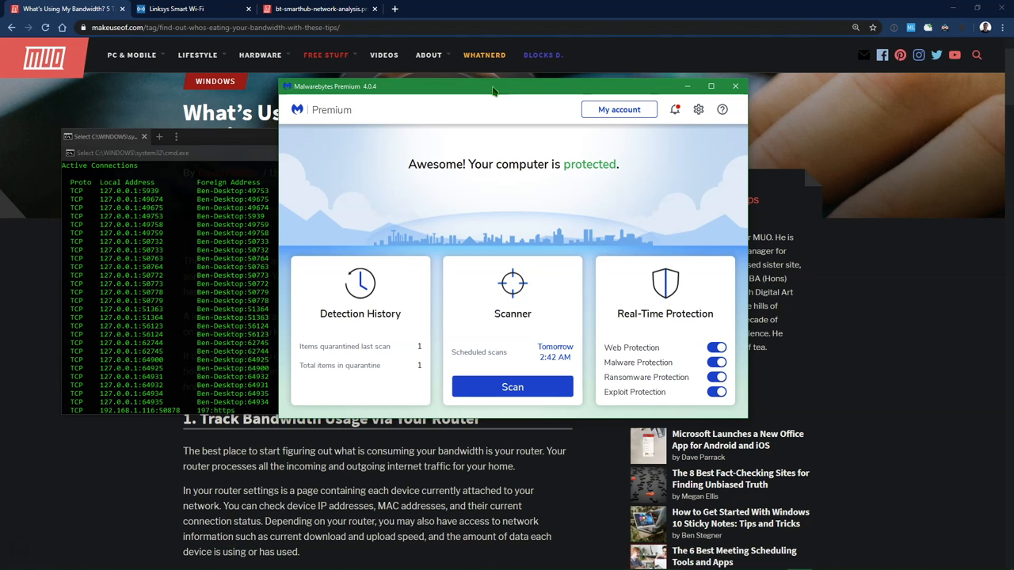
mouse_move(694, 311)
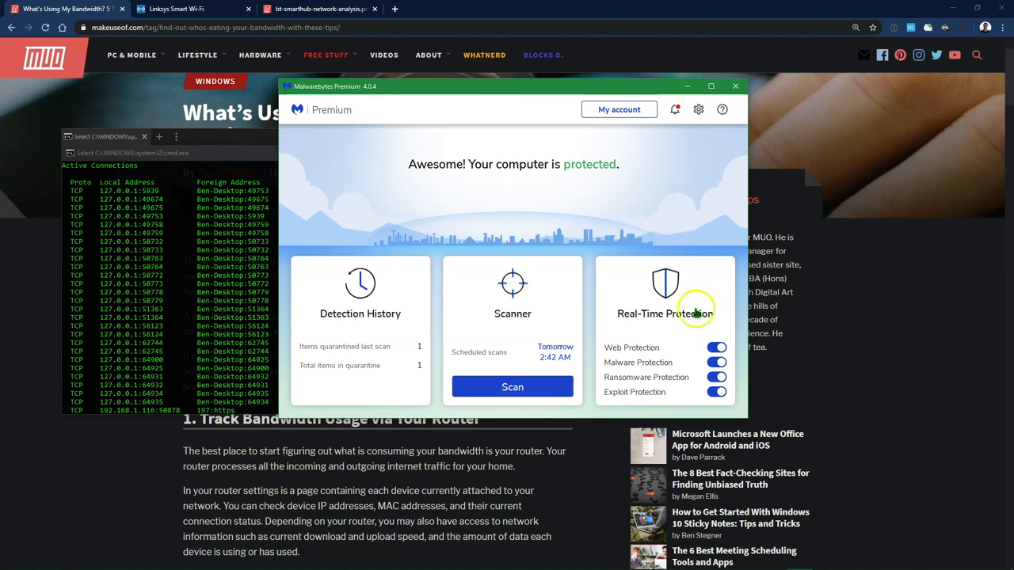
click(735, 85)
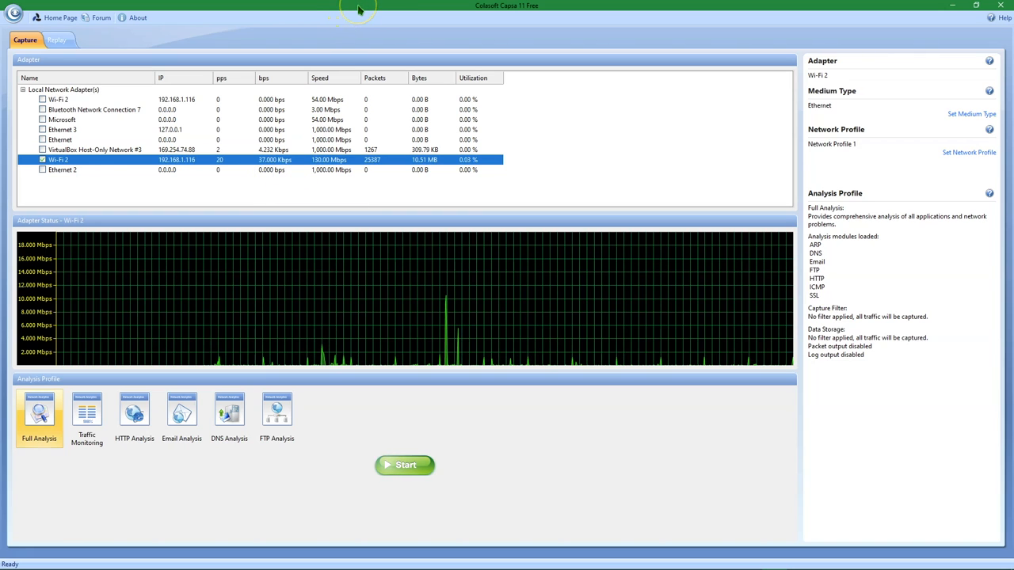
mouse_move(49, 175)
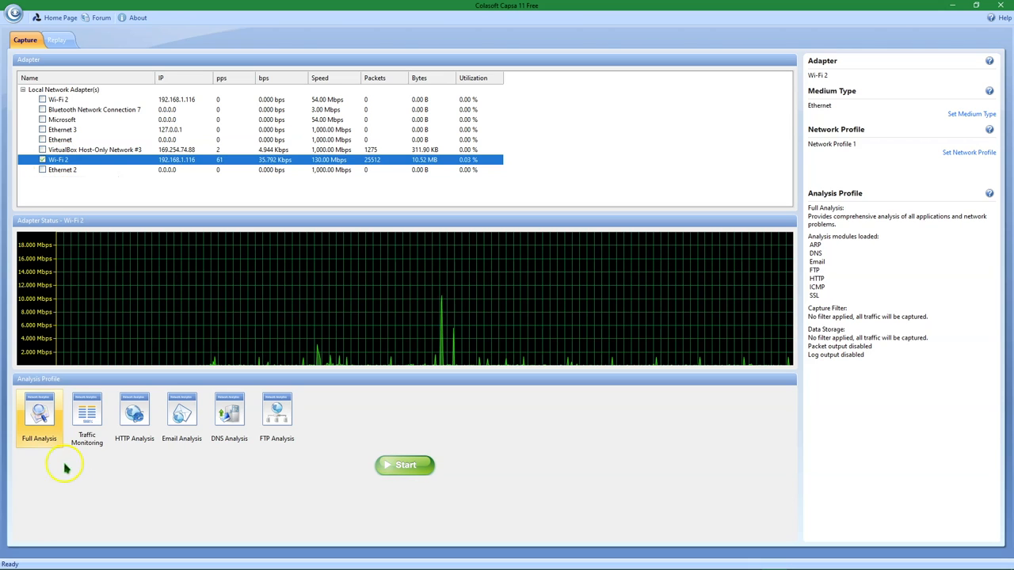
mouse_move(412, 466)
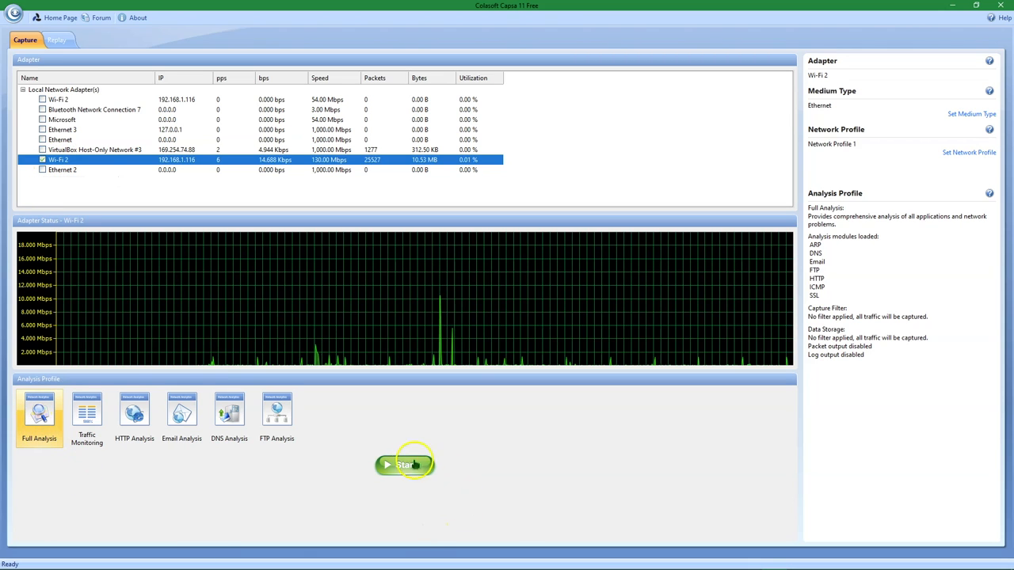
Start a full-analysis capture on the Wi-Fi adapter and show the Summary statistics for the IP node
click(403, 463)
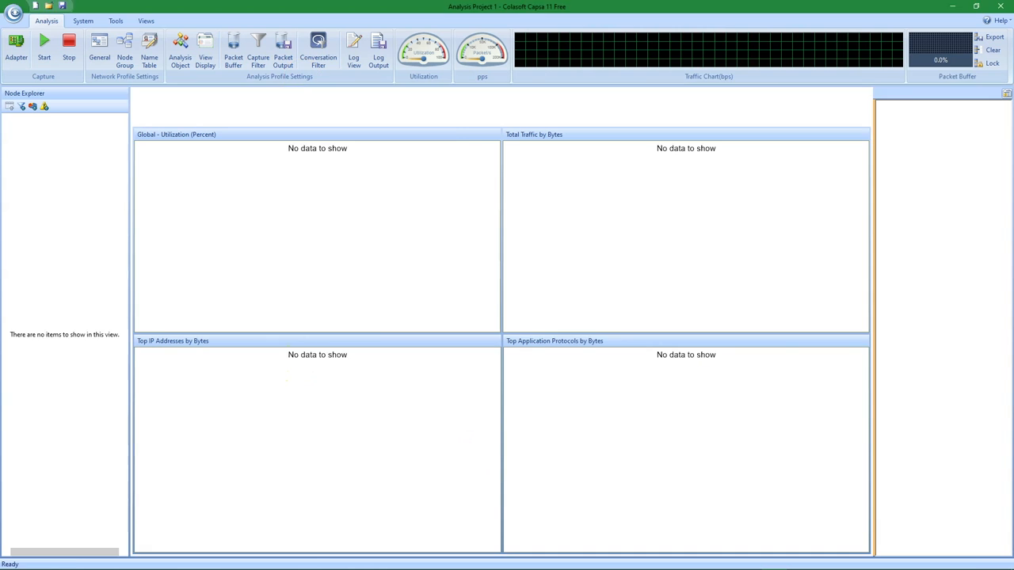
click(49, 44)
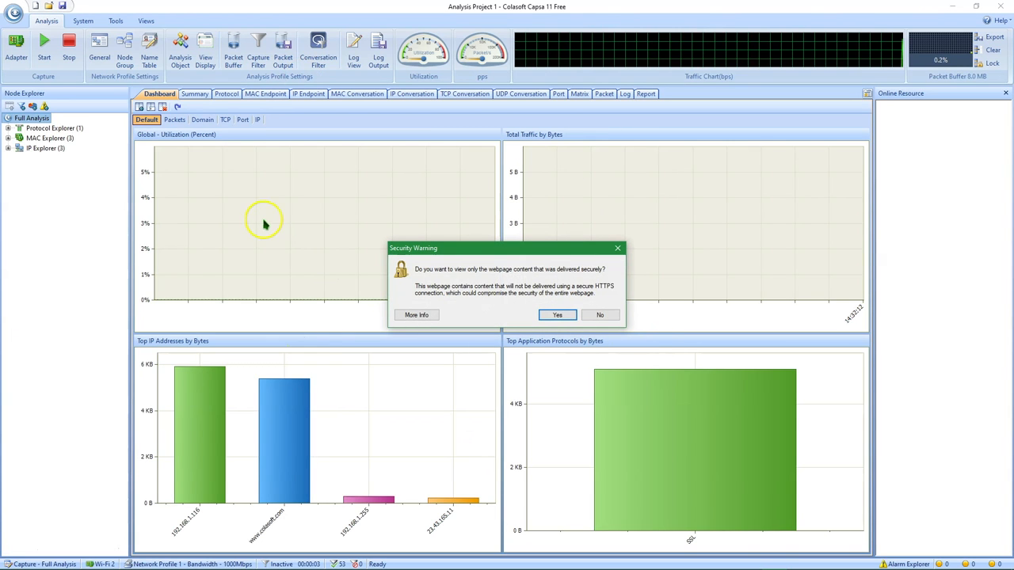
mouse_move(583, 363)
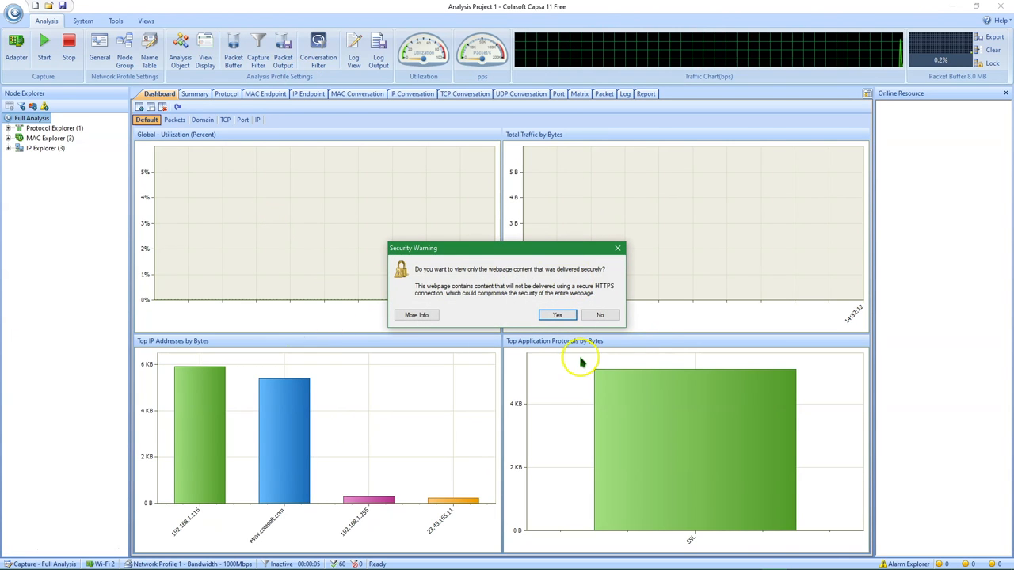
click(558, 314)
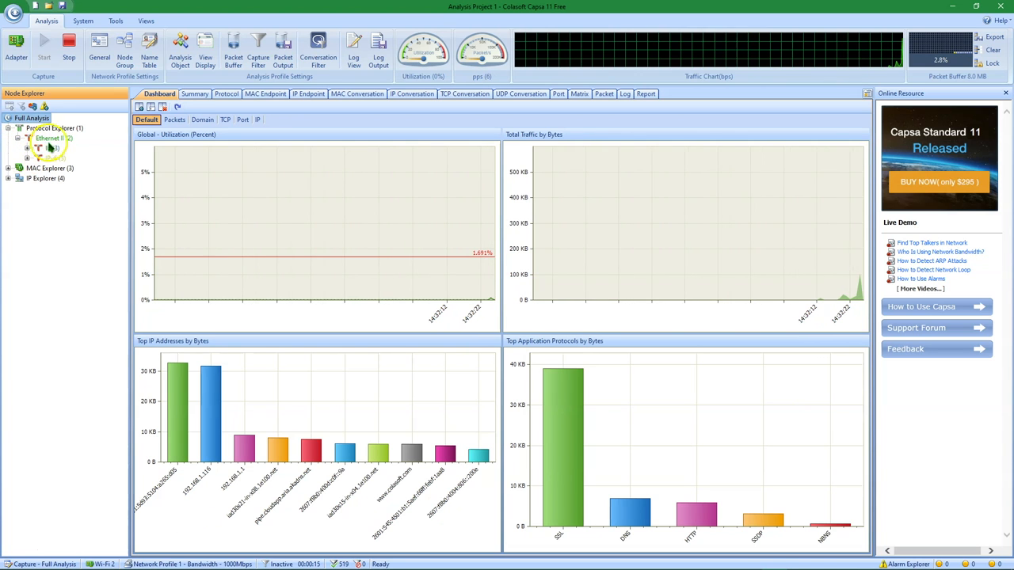
click(51, 138)
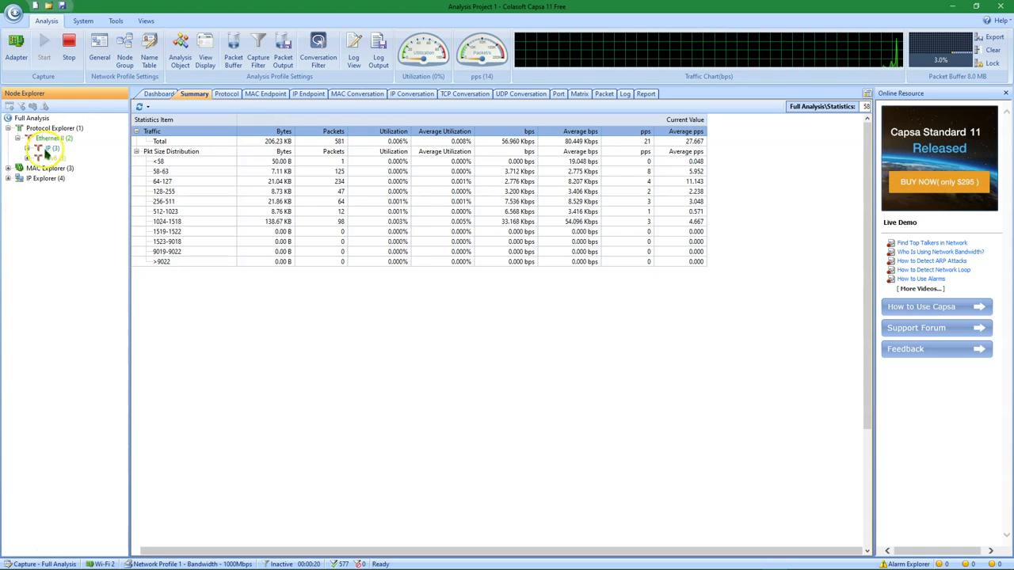
click(51, 149)
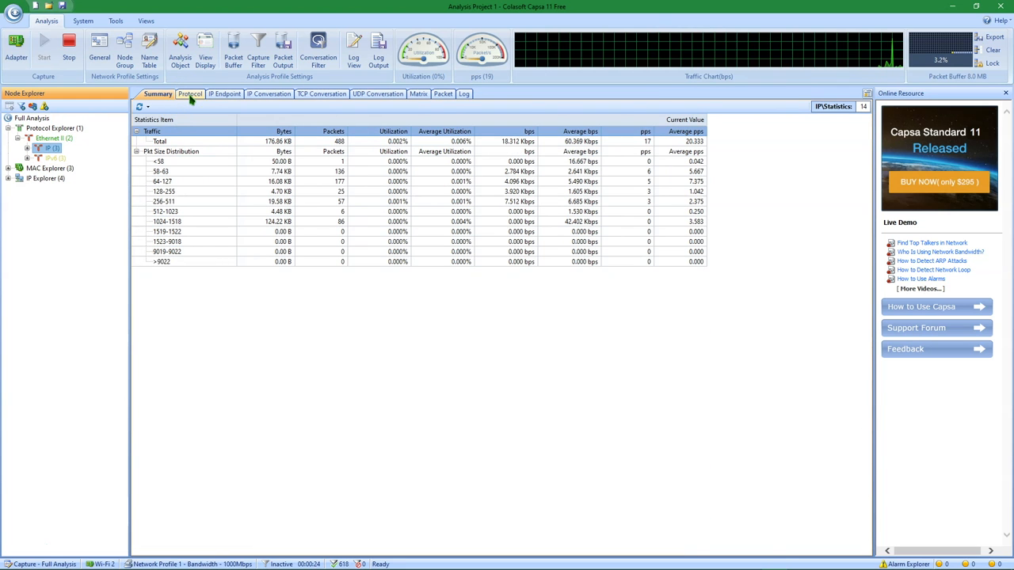
Review the Protocol breakdown and the 192.168.1.116 endpoint's packets, then return to the article in Chrome
click(190, 95)
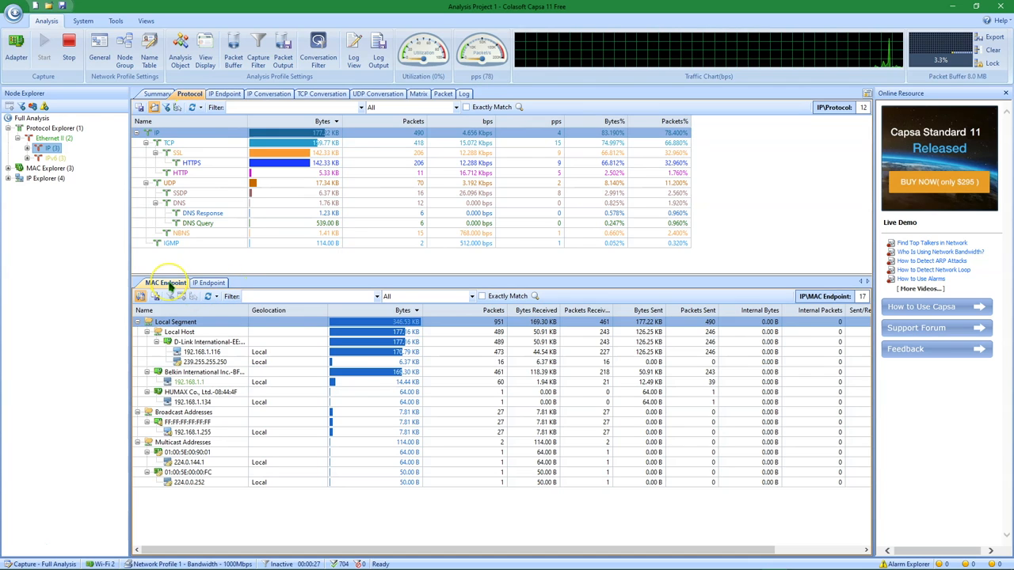
mouse_move(225, 412)
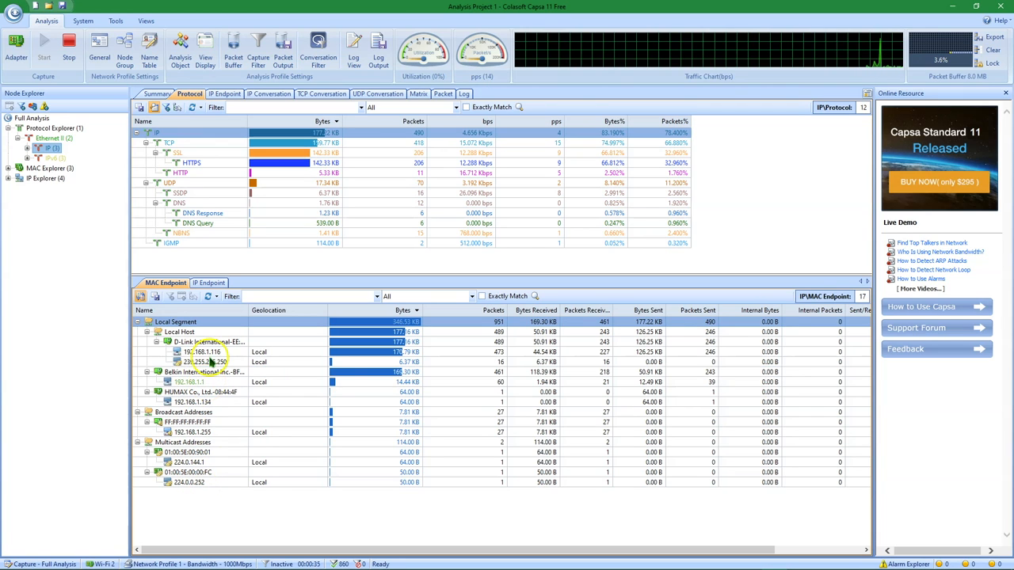
double_click(194, 352)
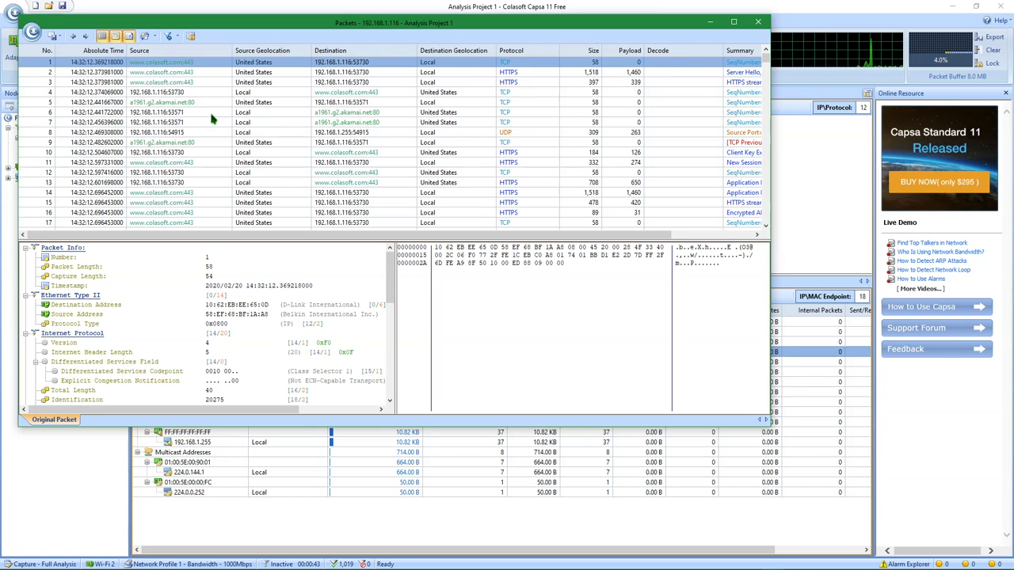
mouse_move(219, 141)
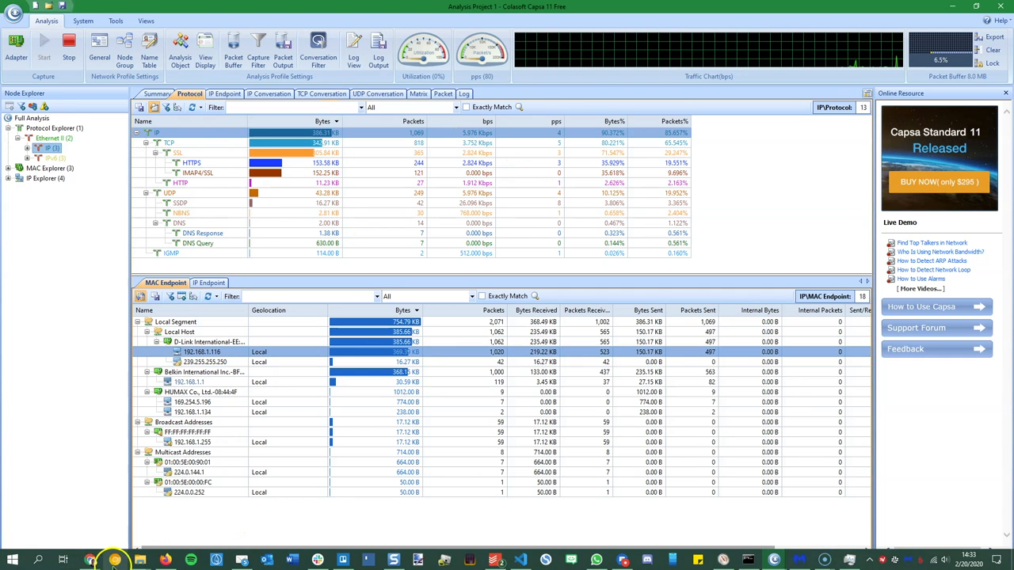
click(165, 561)
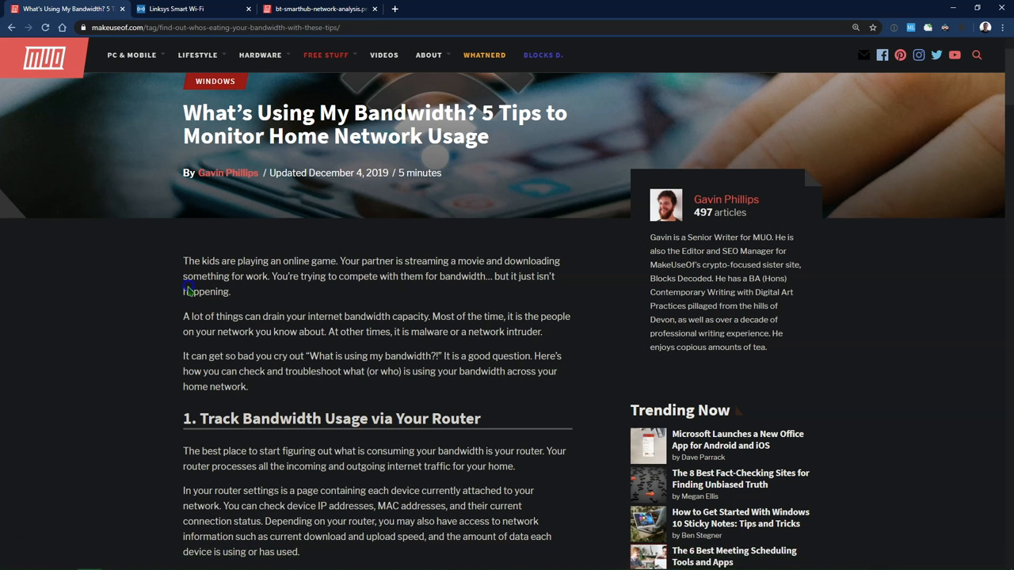